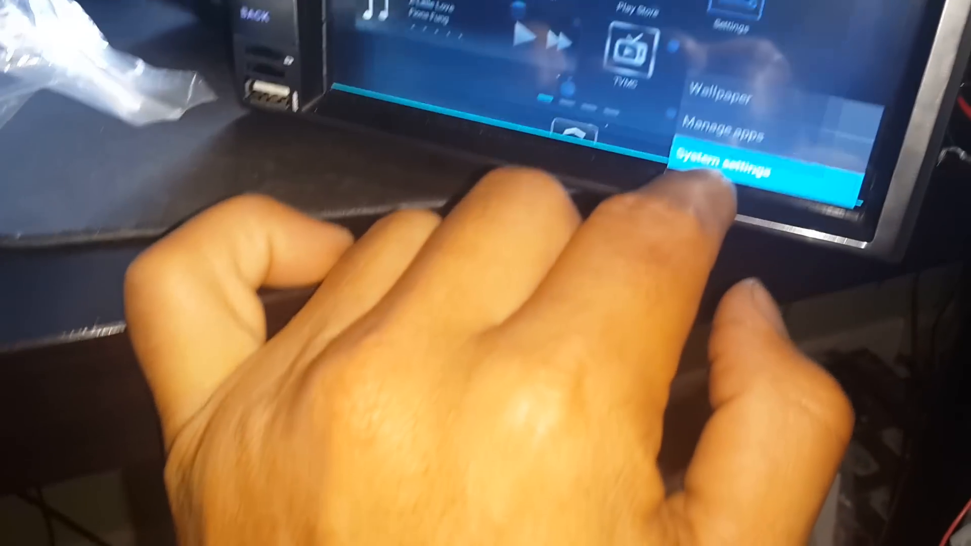
# Bring up the Android System settings screen showing the Device section and nearby Wi-Fi networks
pyautogui.click(727, 159)
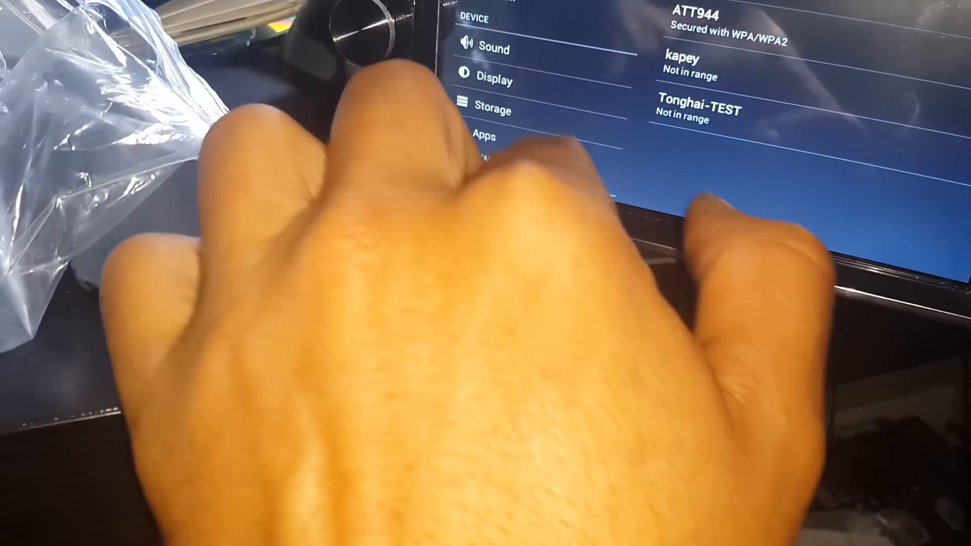